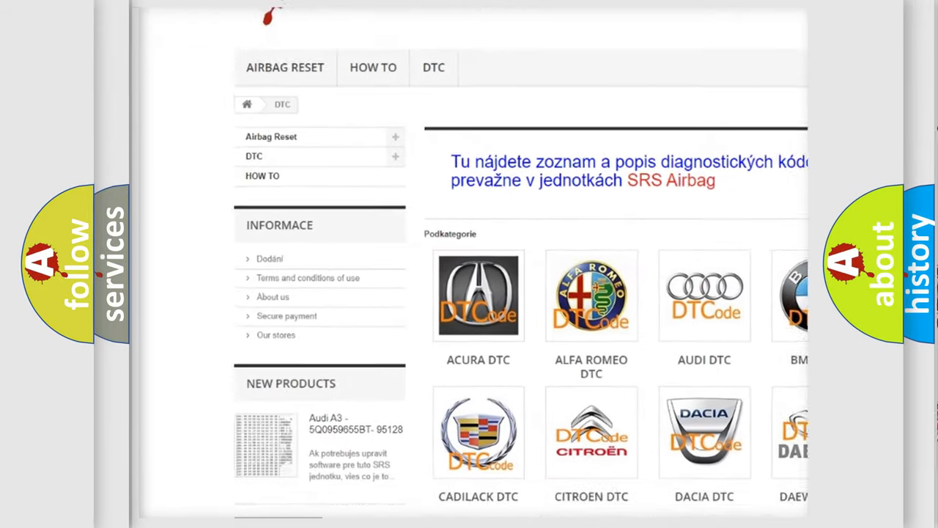
scroll("down", 3)
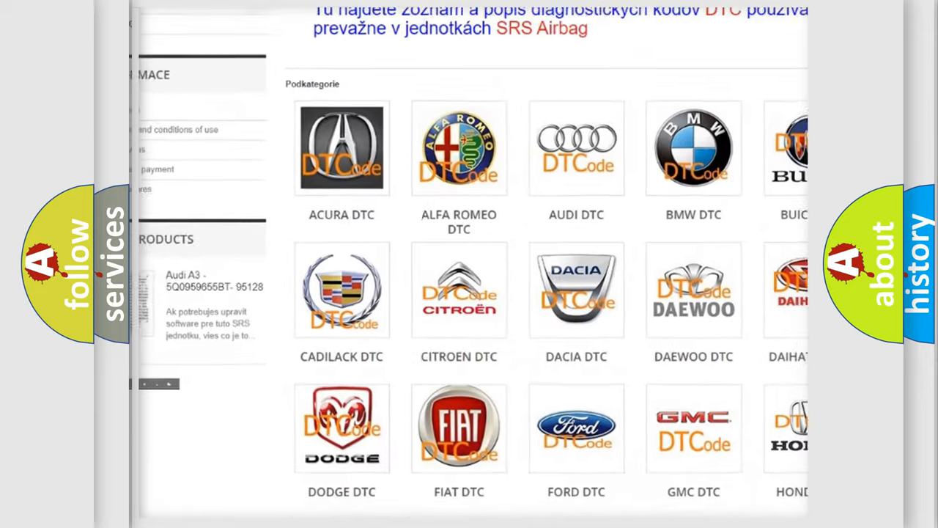
scroll("down", 3)
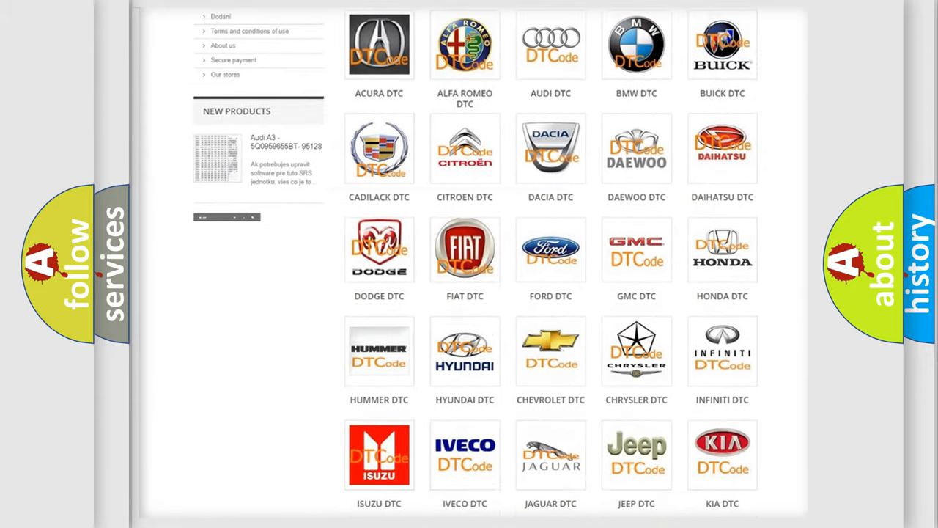
scroll("down", 3)
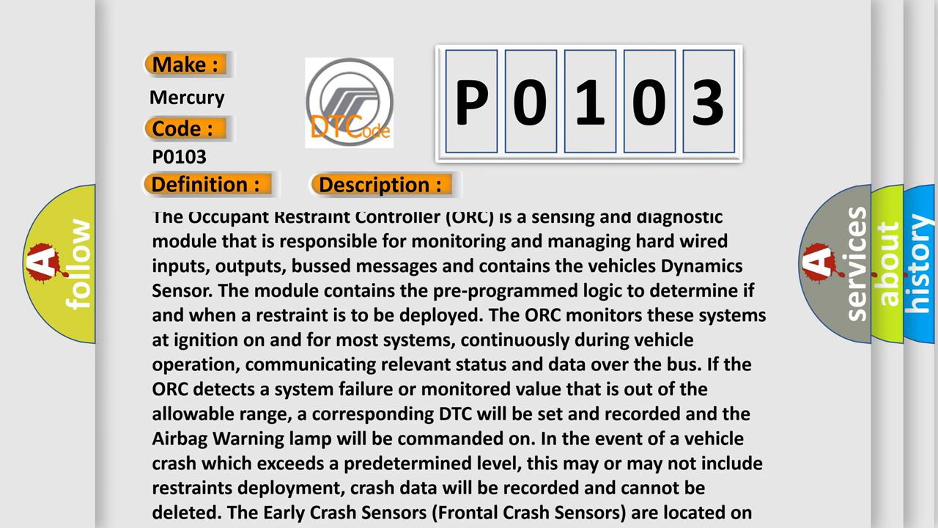
scroll("down", 3)
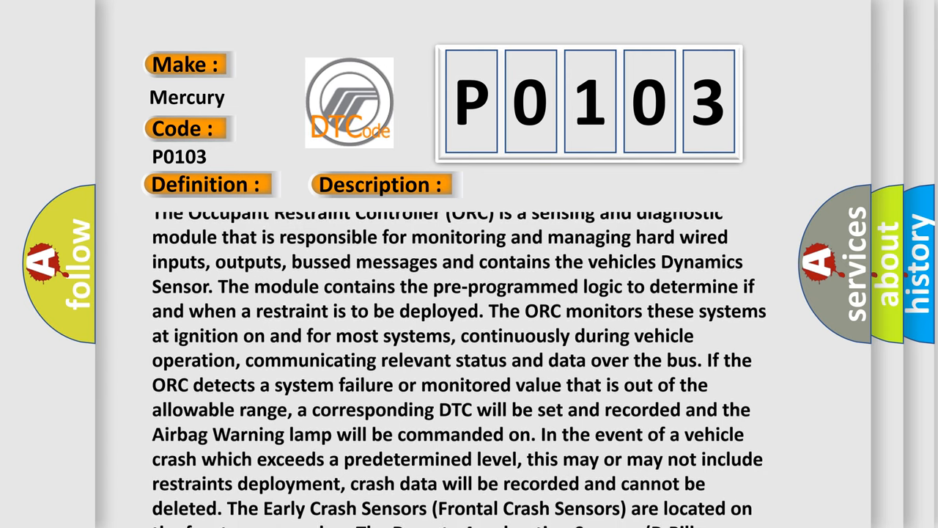
scroll("down", 3)
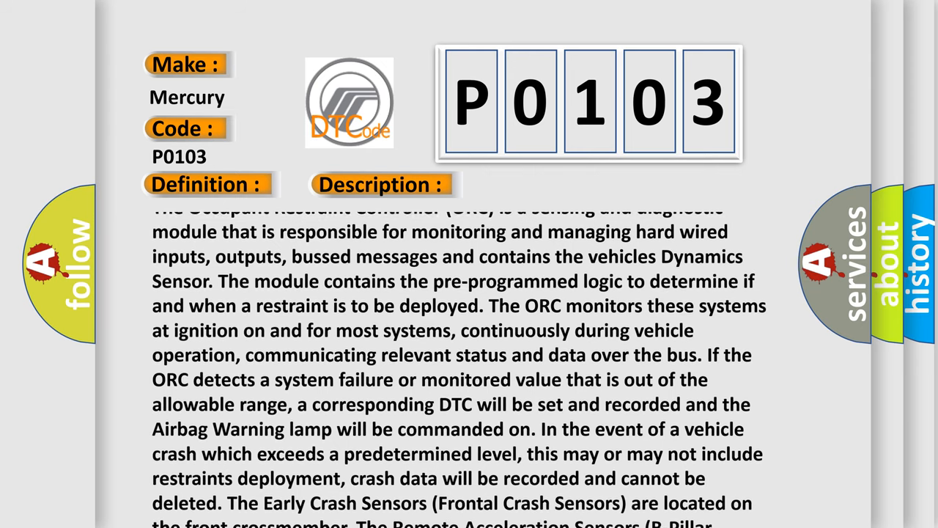
scroll("down", 3)
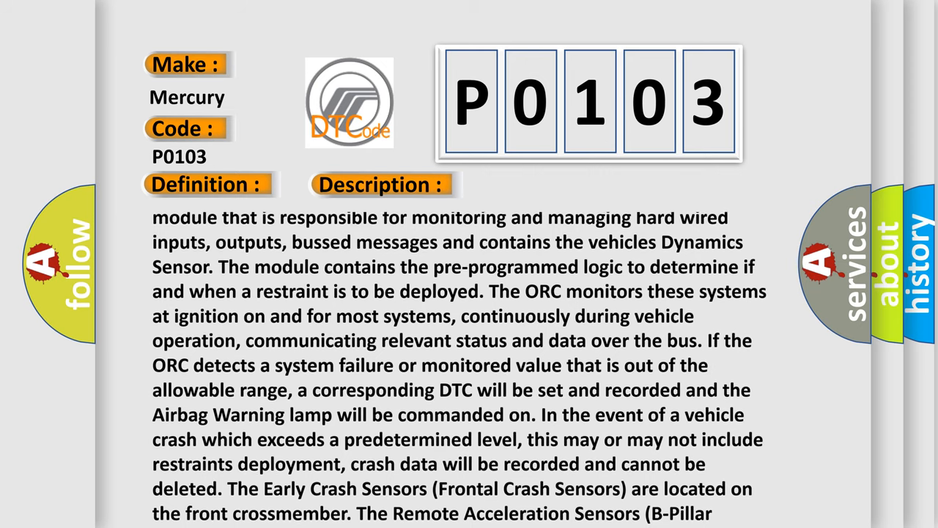
scroll("down", 3)
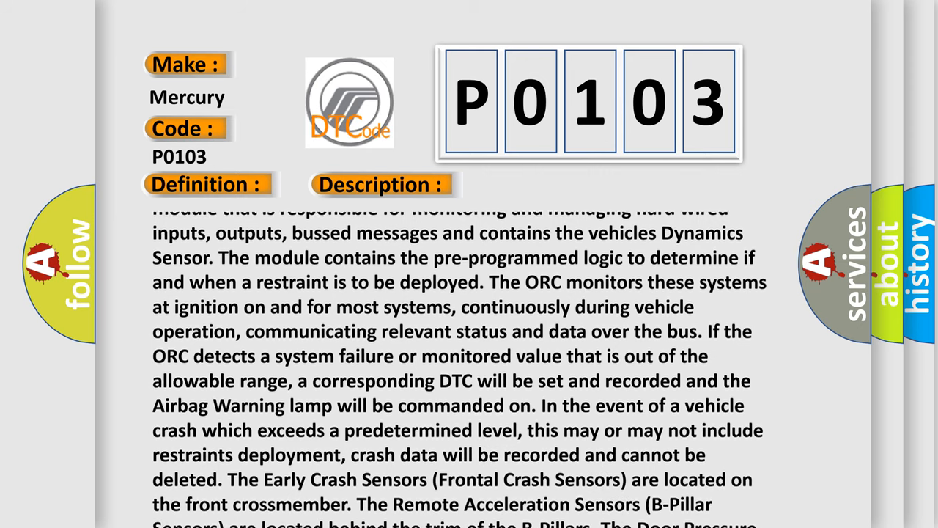
scroll("down", 3)
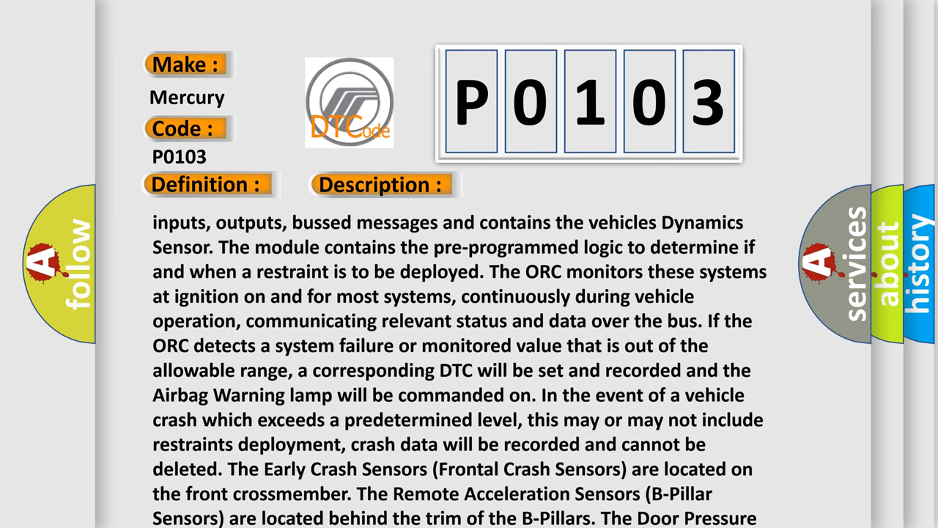
scroll("down", 3)
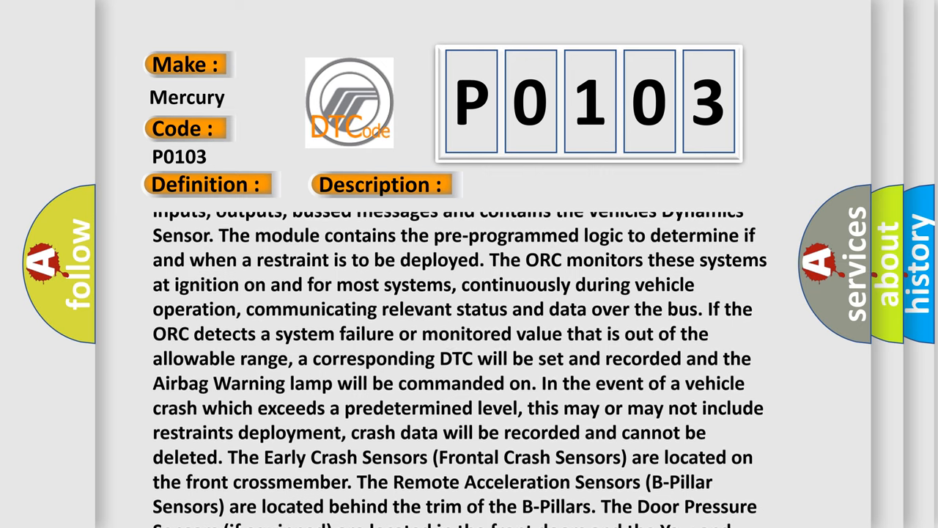
scroll("down", 3)
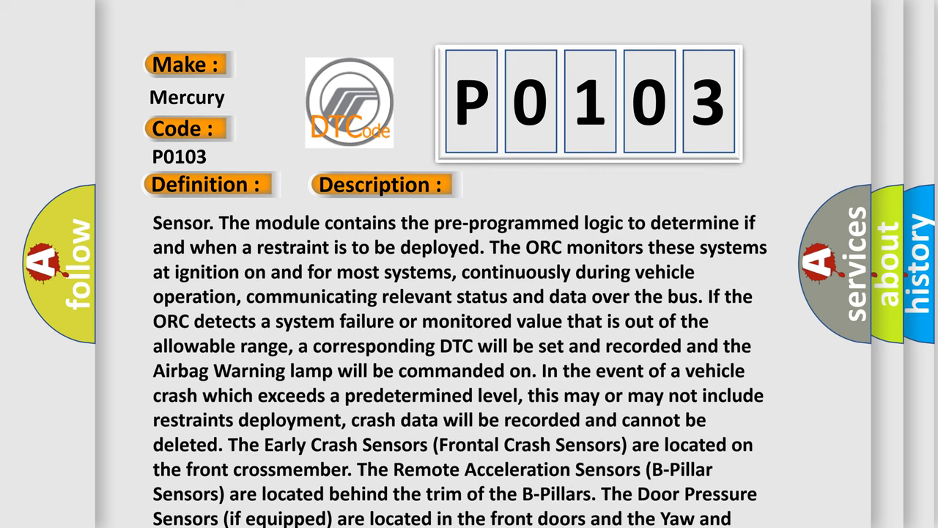
scroll("down", 3)
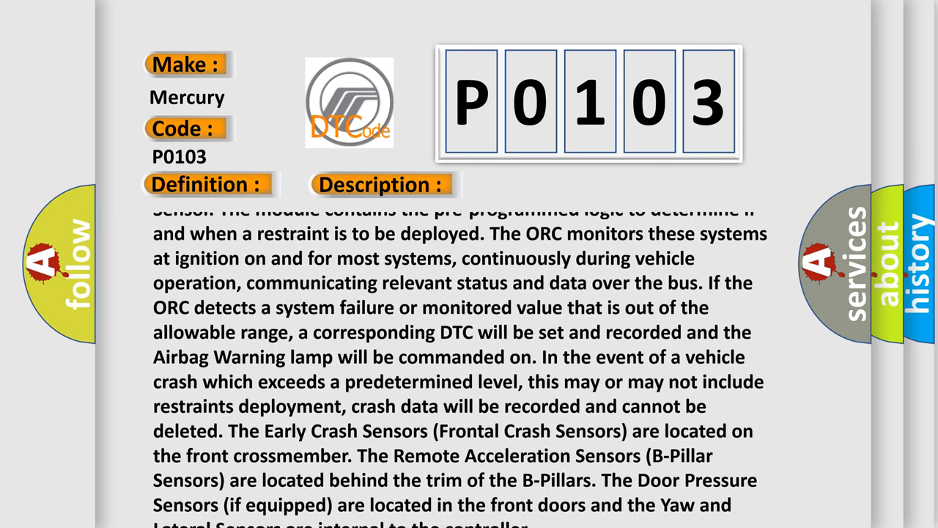
scroll("down", 3)
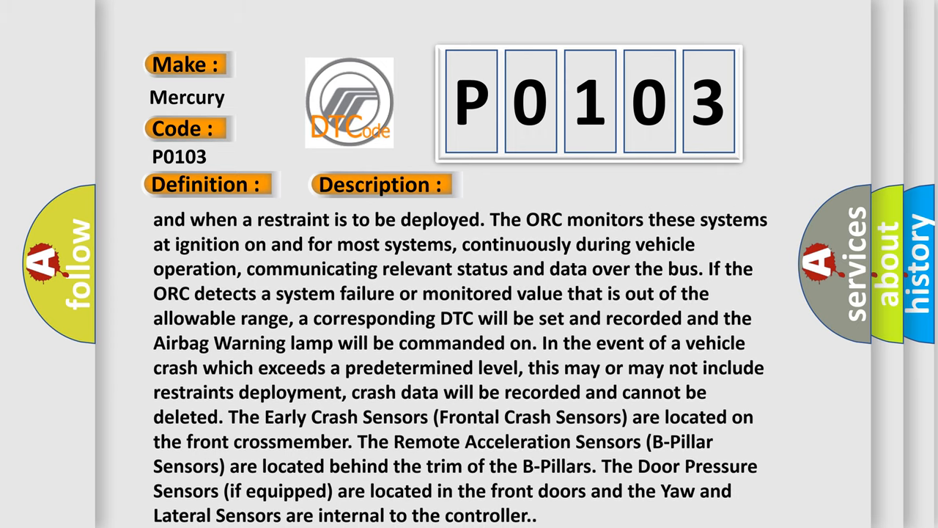
scroll("down", 3)
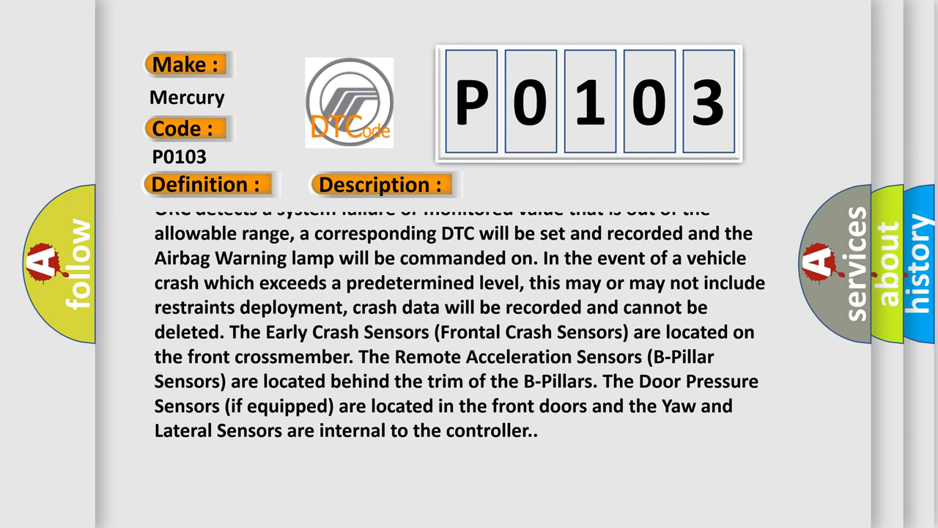
scroll("down", 3)
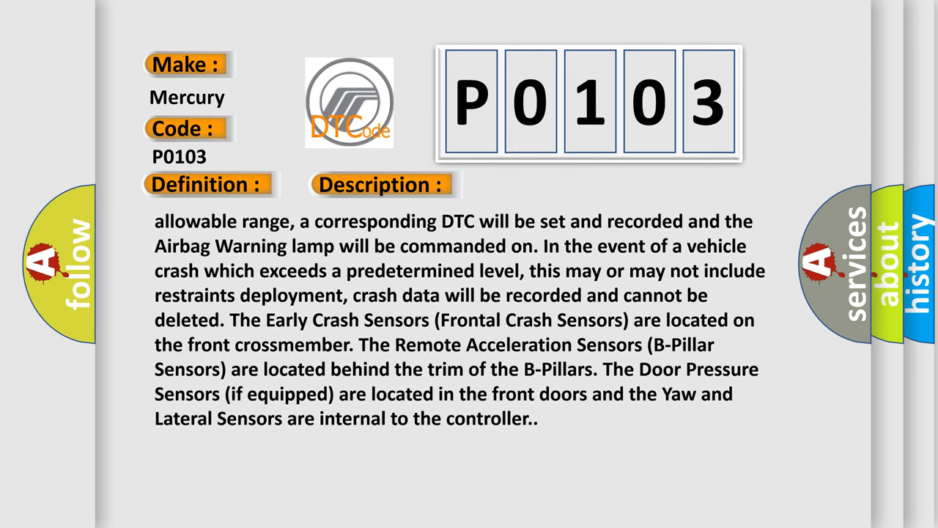